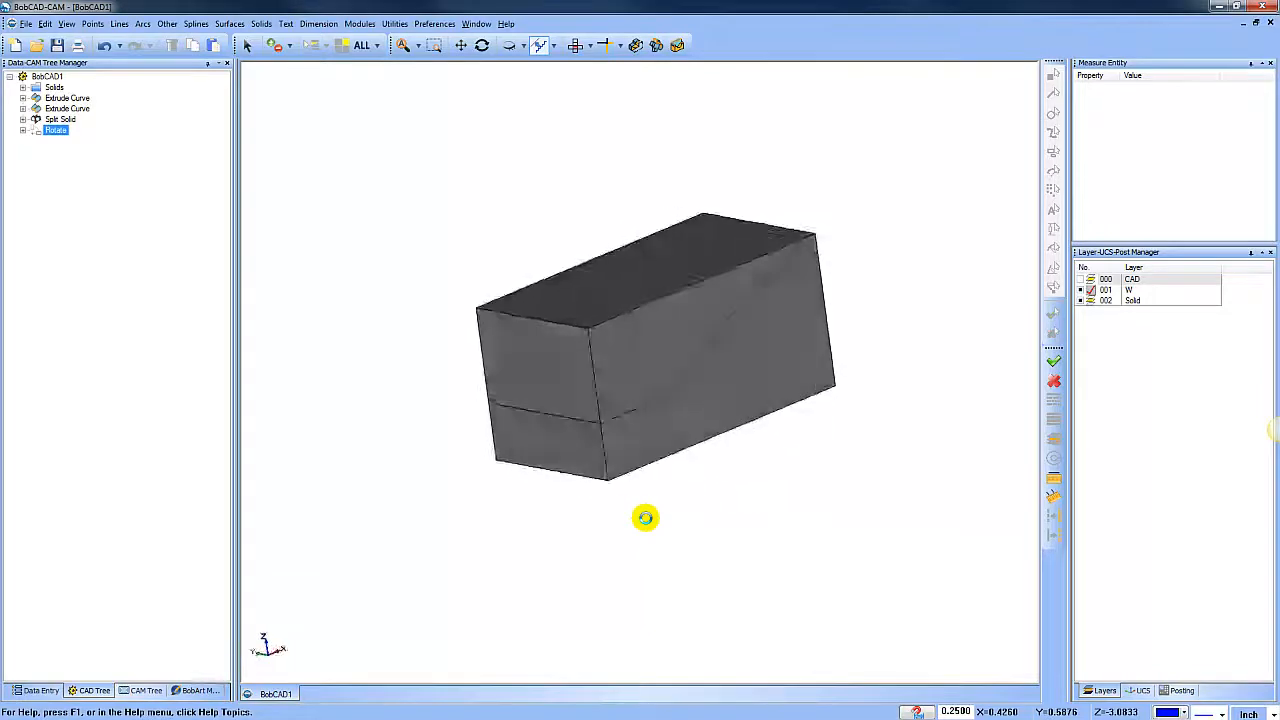
- Delete the Rotate and Split Solid features from the CAD Tree, leaving the plain gray block
{"action": "right_click", "coordinate": [55, 130]}
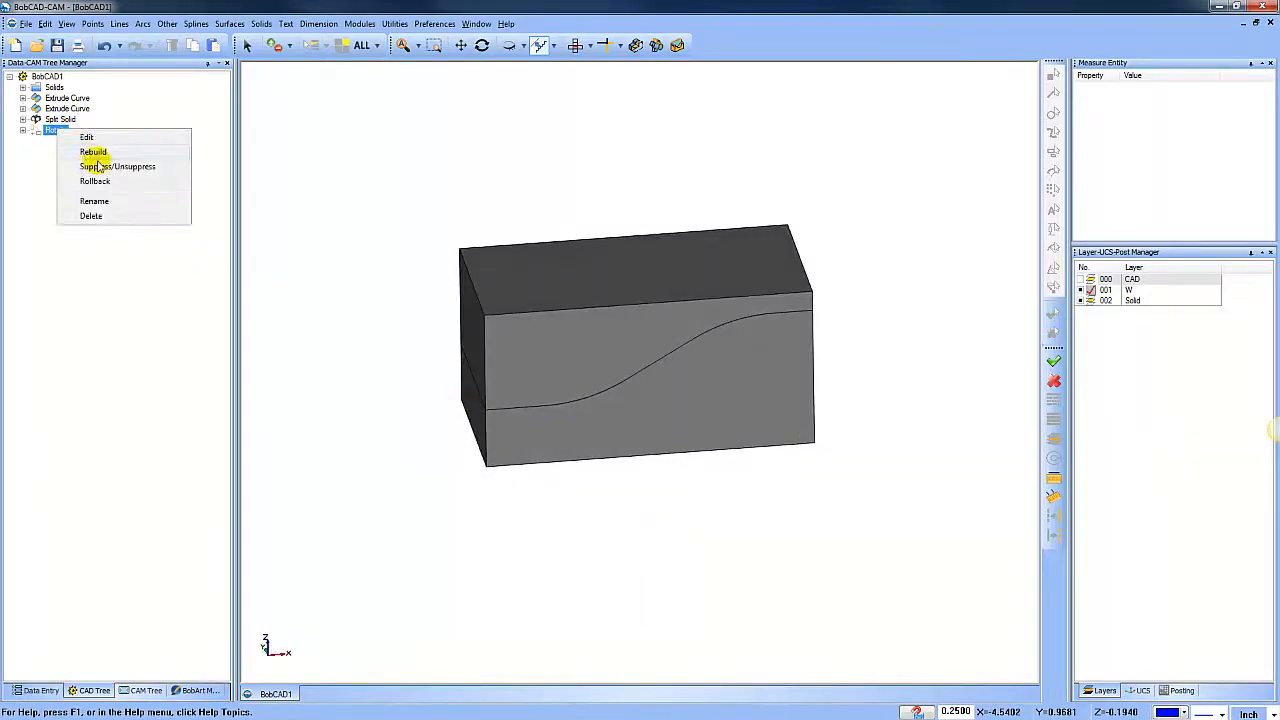
{"action": "left_click", "coordinate": [93, 151]}
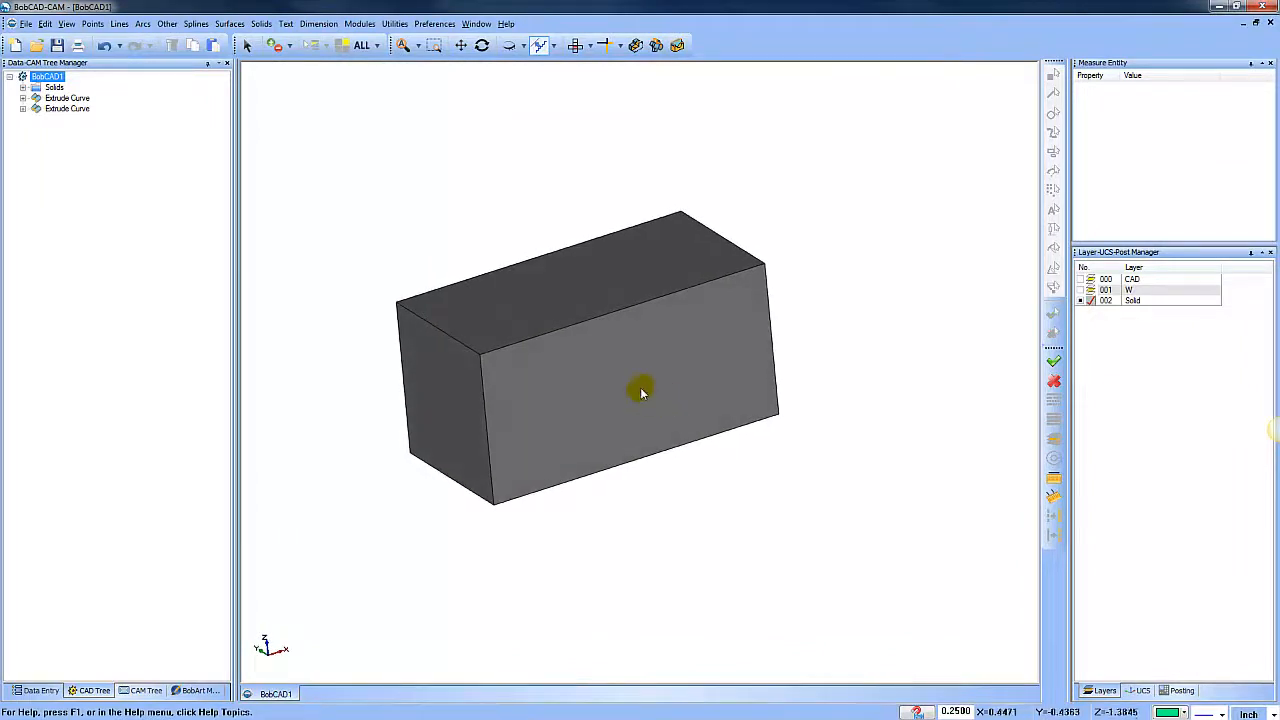
- Show layer 001 W so the green S-curved surface cuts through the gray block, then orbit to inspect it
{"action": "left_click", "coordinate": [1145, 290]}
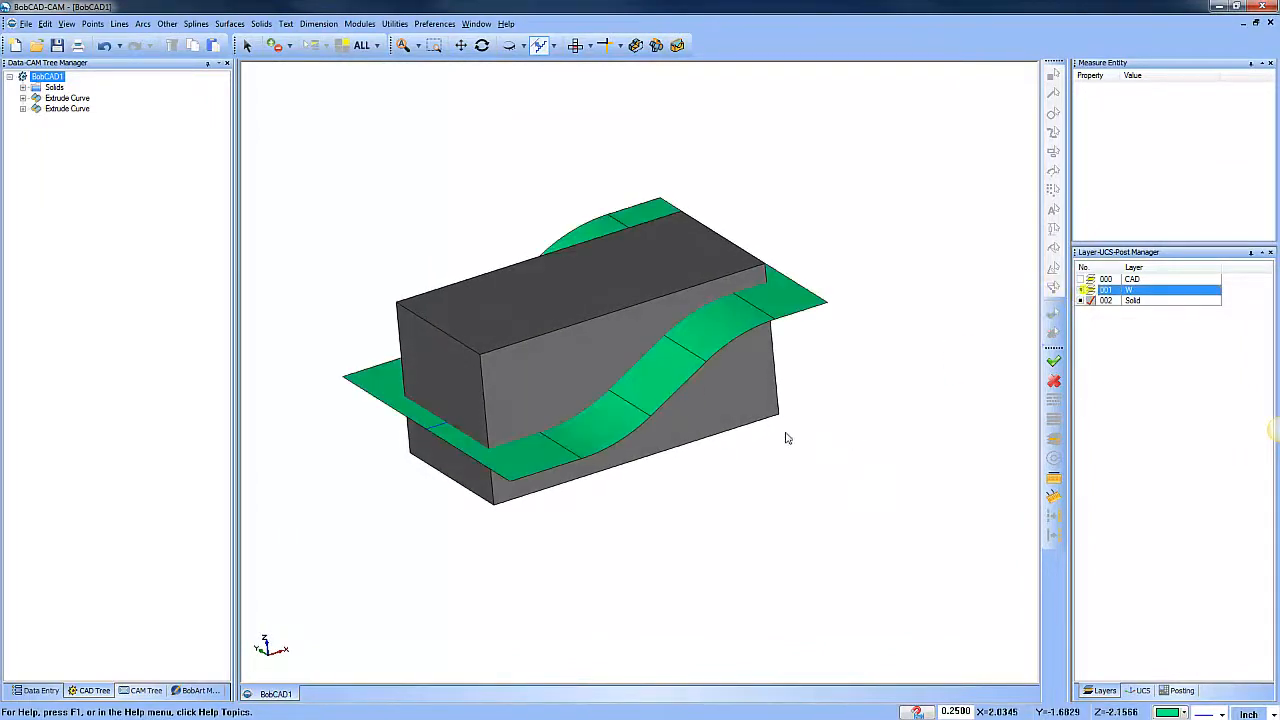
{"action": "left_click_drag", "start_coordinate": [785, 438], "coordinate": [703, 493]}
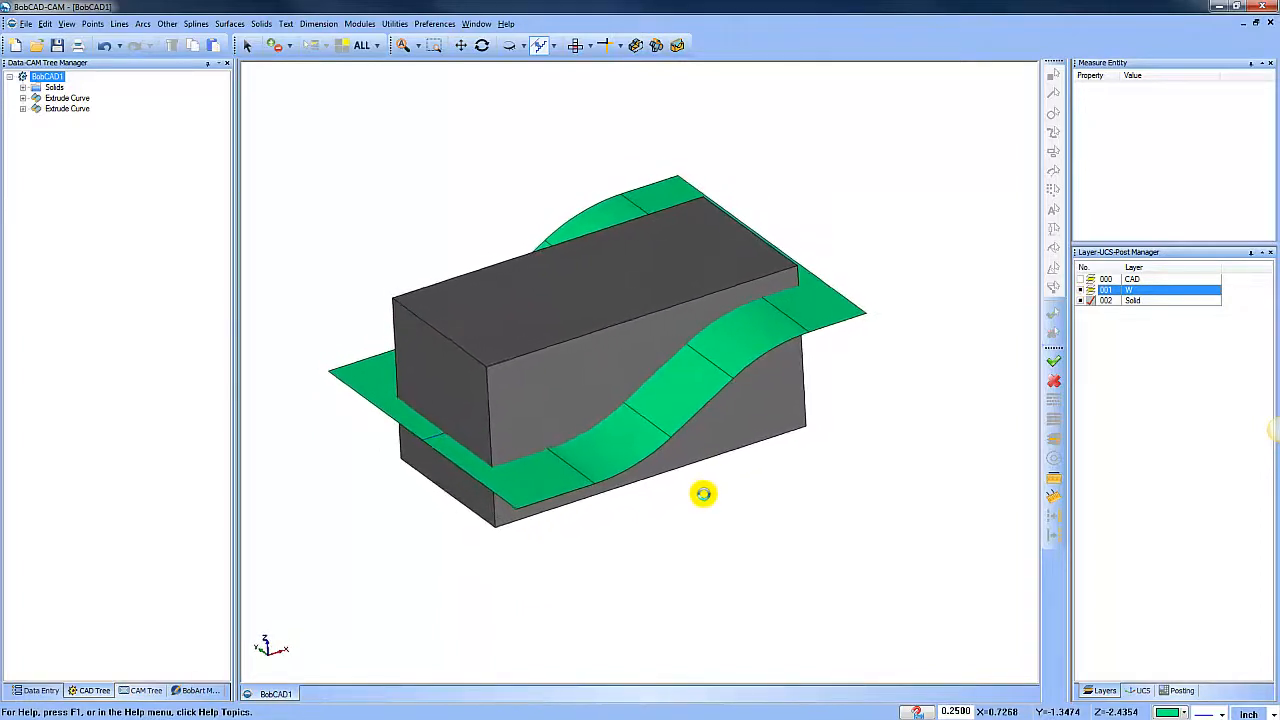
{"action": "left_click_drag", "start_coordinate": [703, 493], "coordinate": [575, 363]}
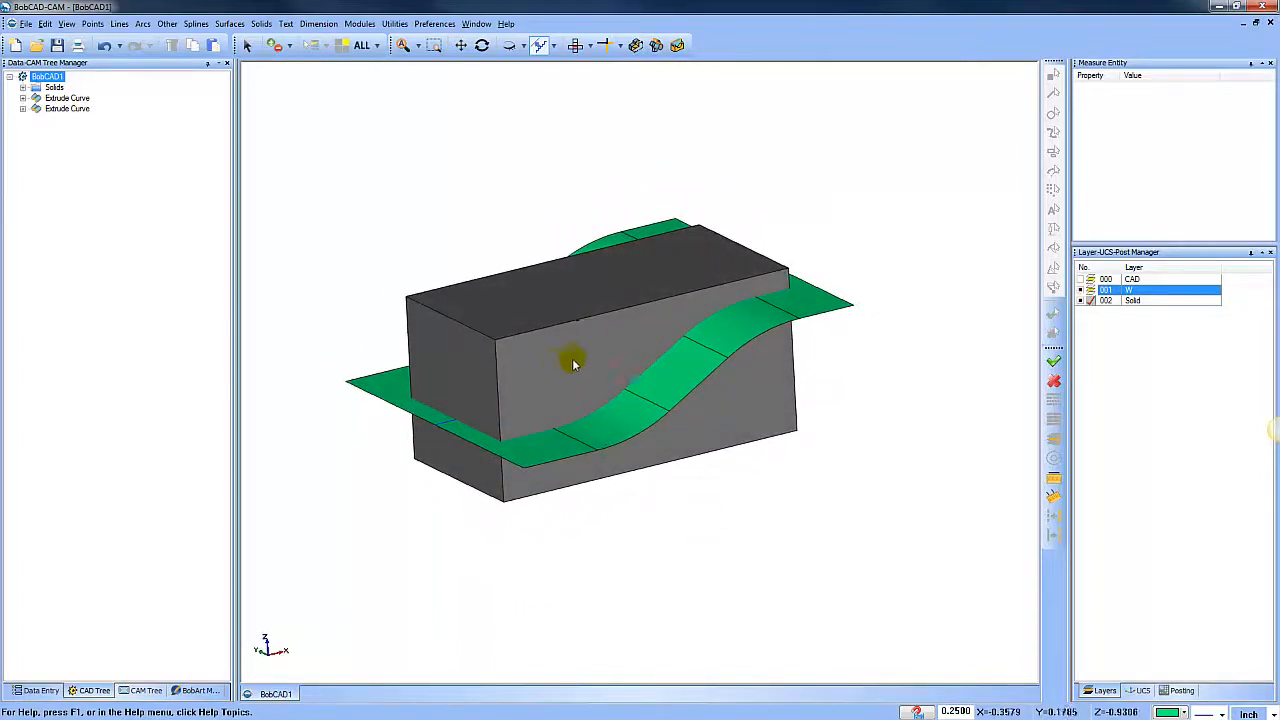
{"action": "mouse_move", "coordinate": [655, 400]}
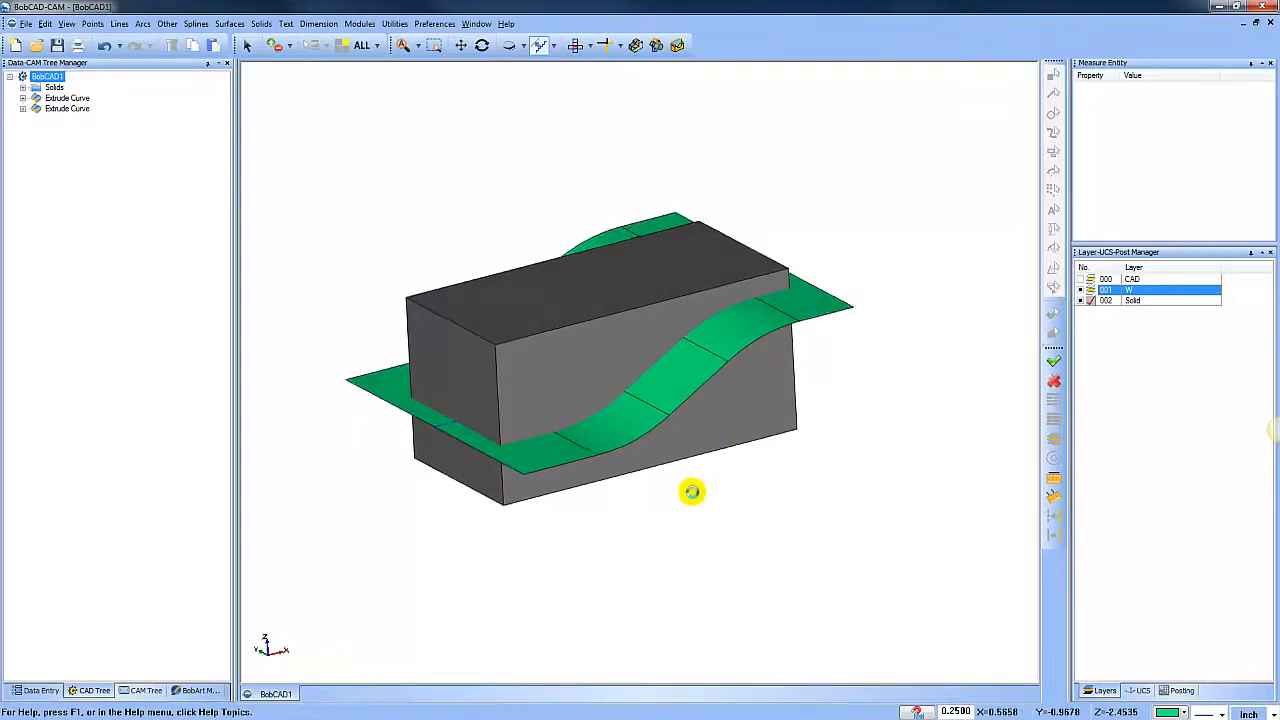
{"action": "left_click", "coordinate": [261, 23]}
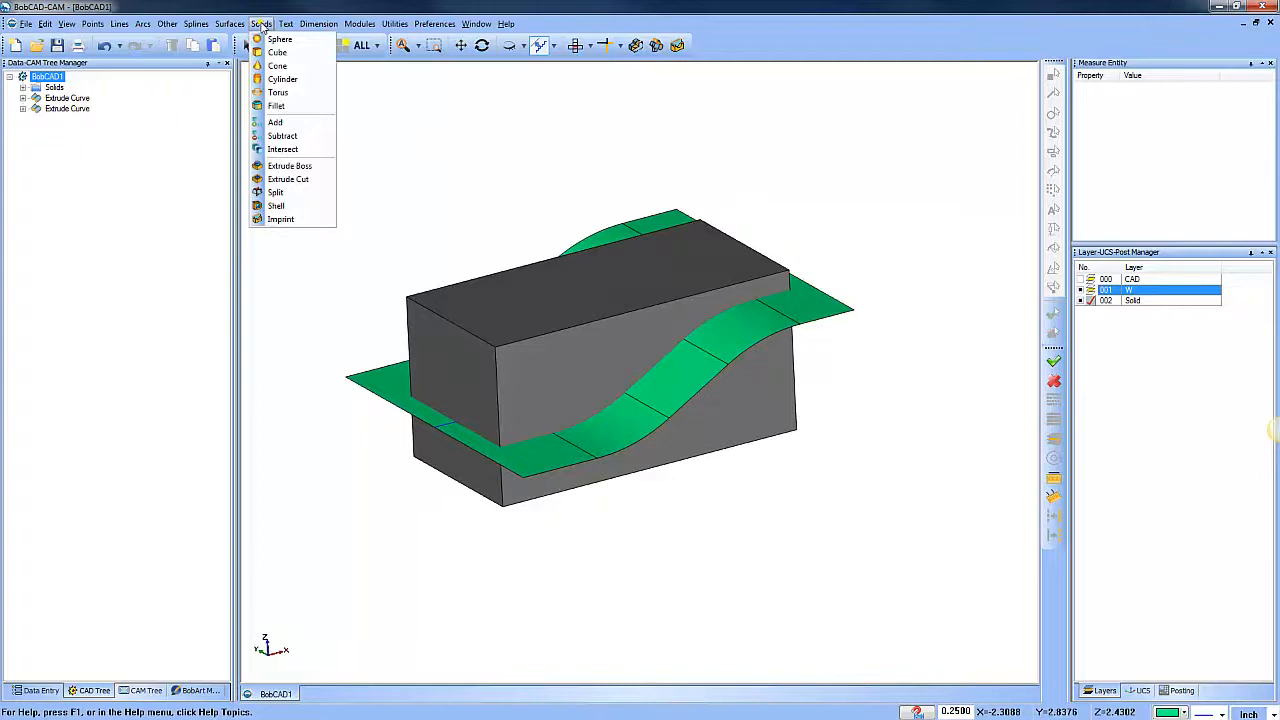
- Split the gray box with the green S-curved surface via Solids > Split and orbit to inspect the result
{"action": "left_click", "coordinate": [275, 192]}
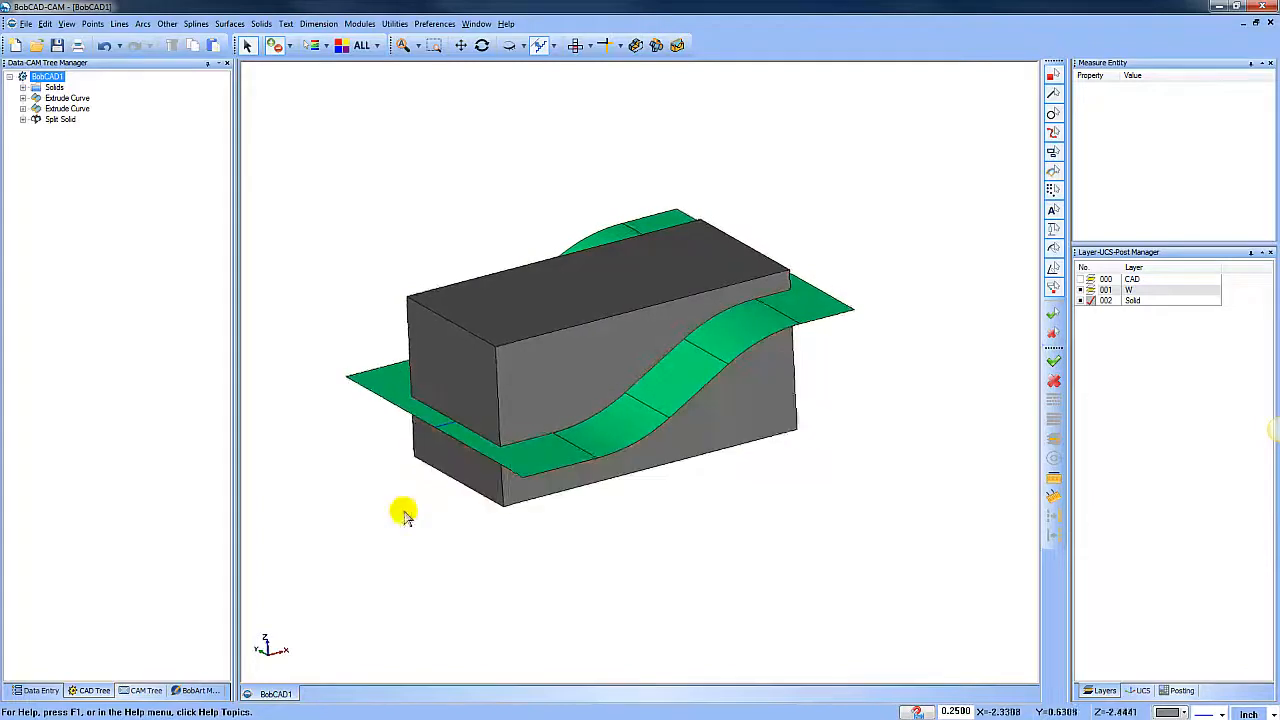
{"action": "left_click_drag", "start_coordinate": [405, 517], "coordinate": [503, 138]}
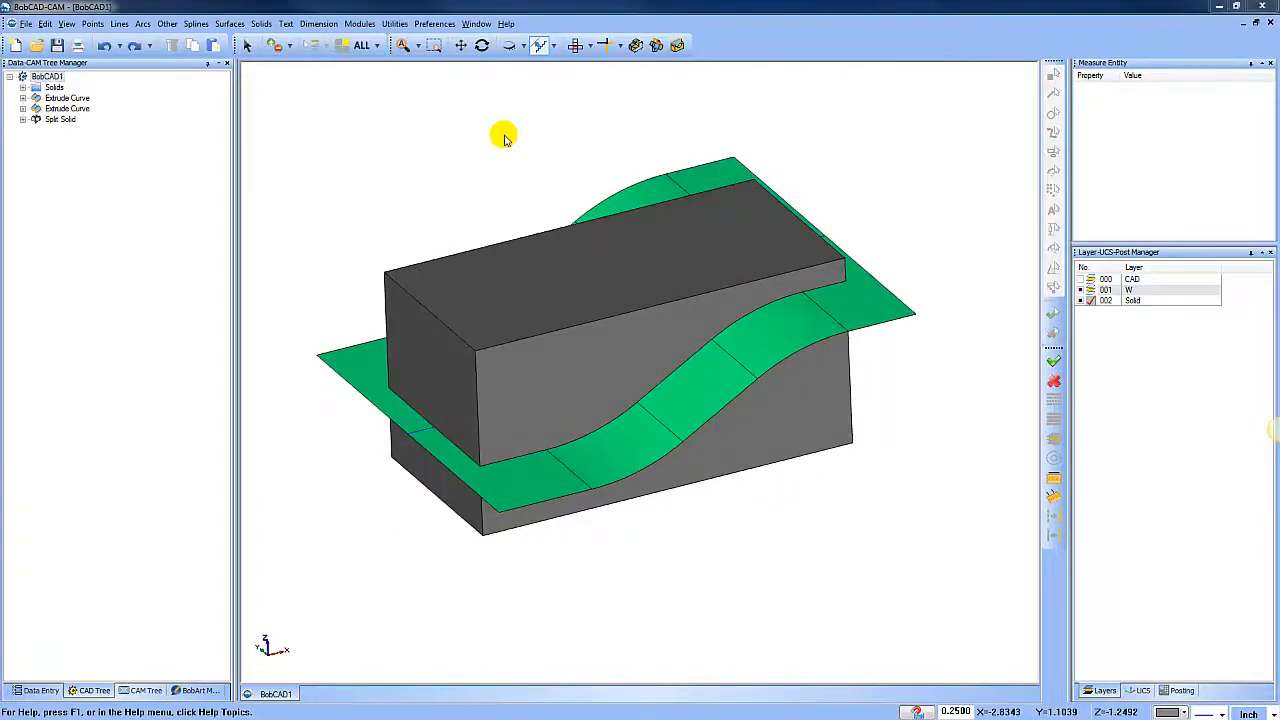